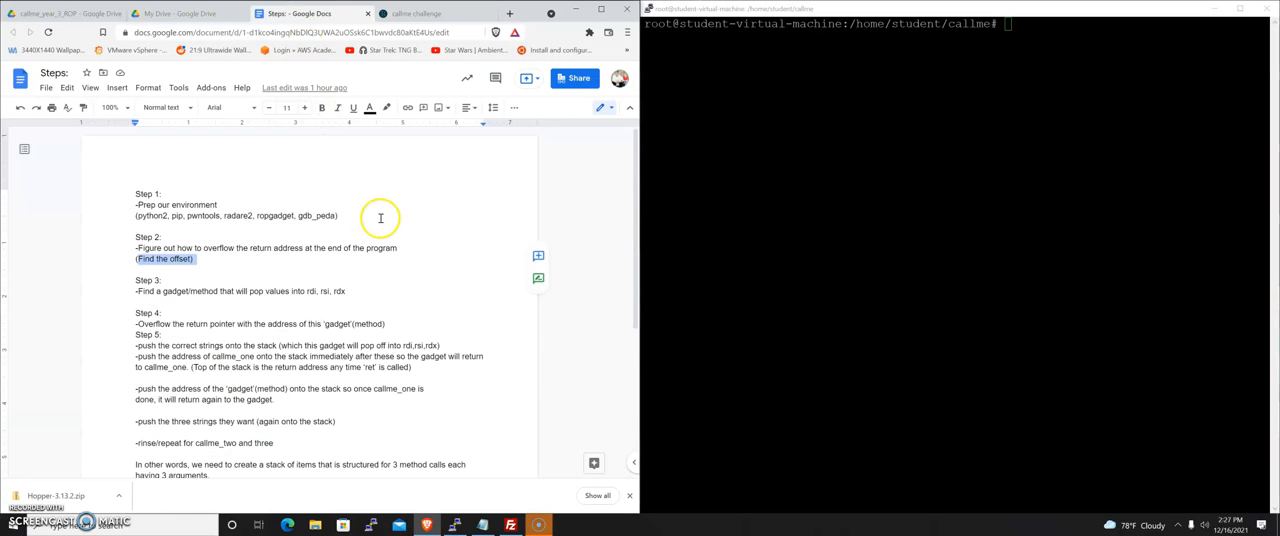
# Switch from the Steps document to the callme_year_3_ROP folder in Google Drive
pyautogui.click(237, 247)
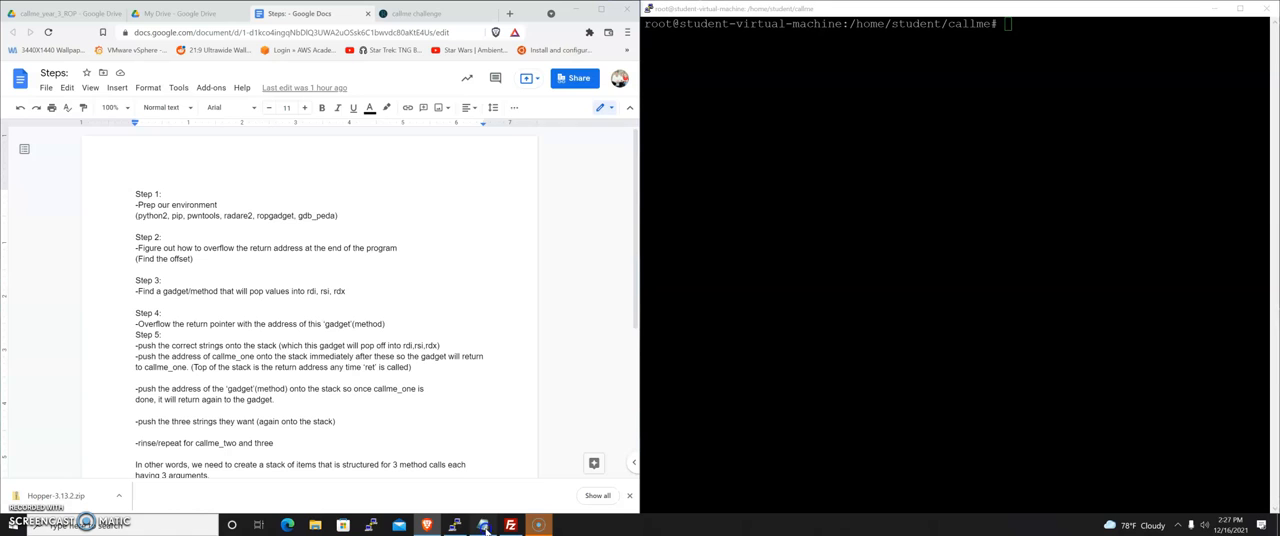
pyautogui.click(483, 525)
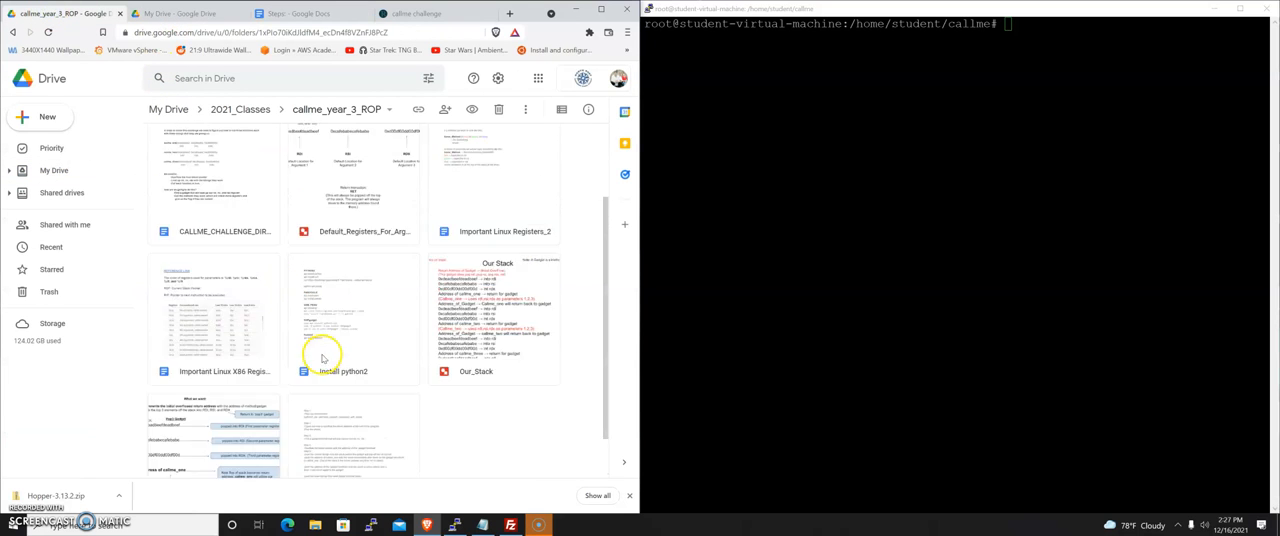
pyautogui.doubleClick(363, 185)
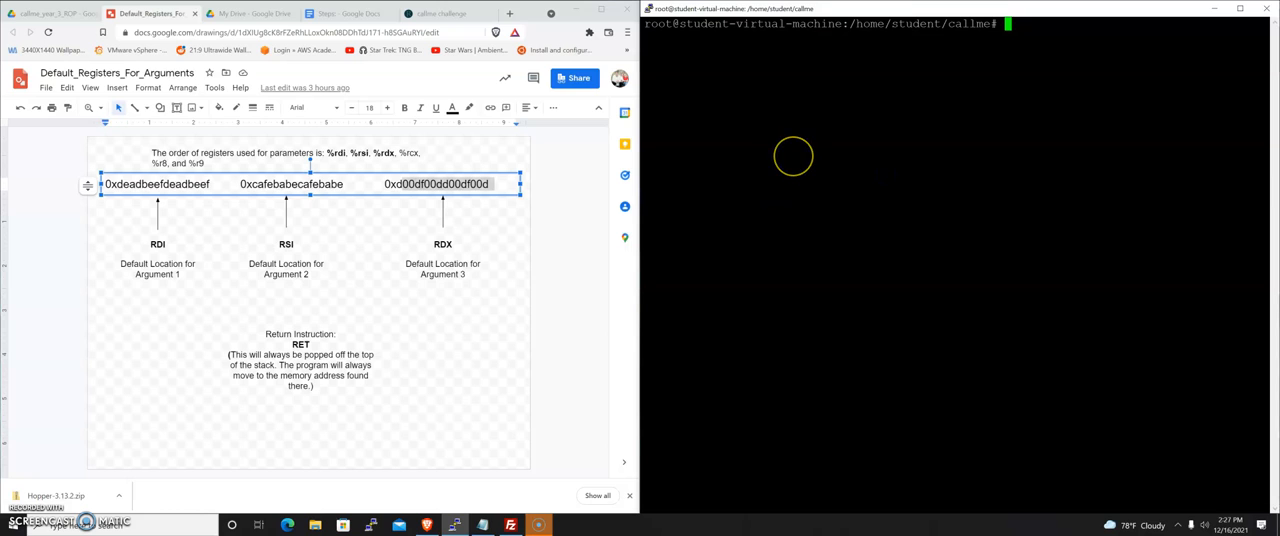
# Run ROPgadget --binary callme to list the binary's 111 unique gadgets
pyautogui.write('ROPg')
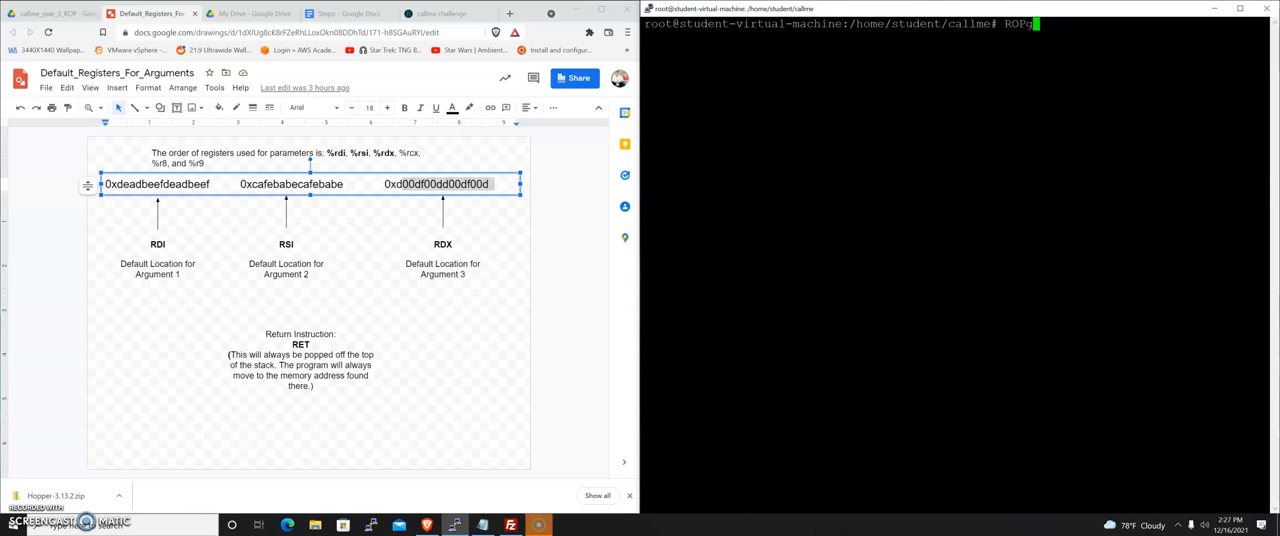
pyautogui.write('adget')
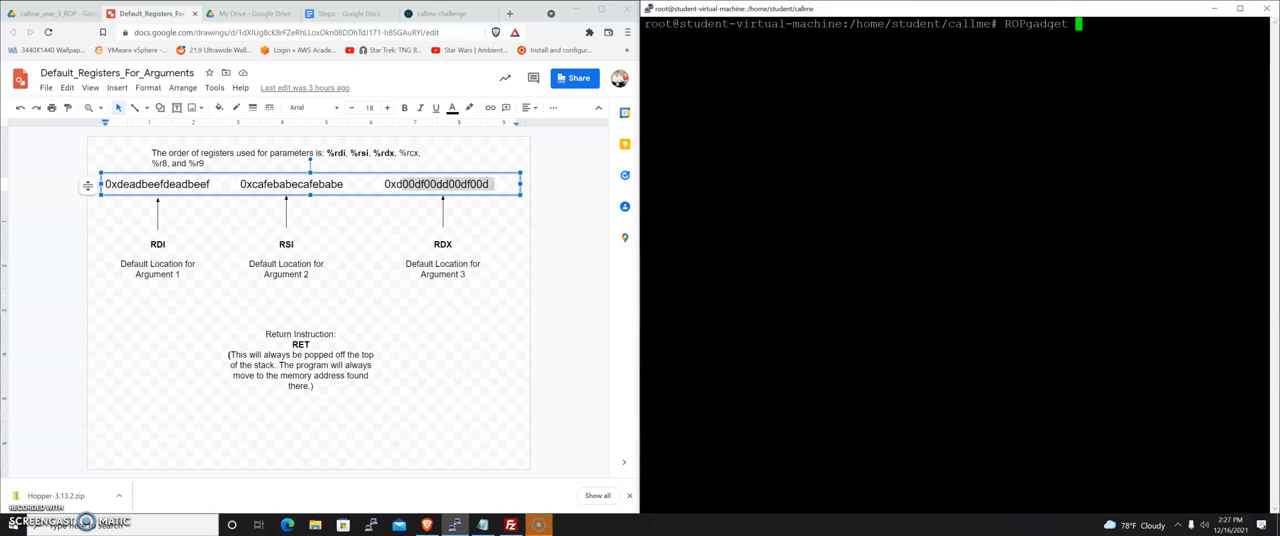
pyautogui.write('-')
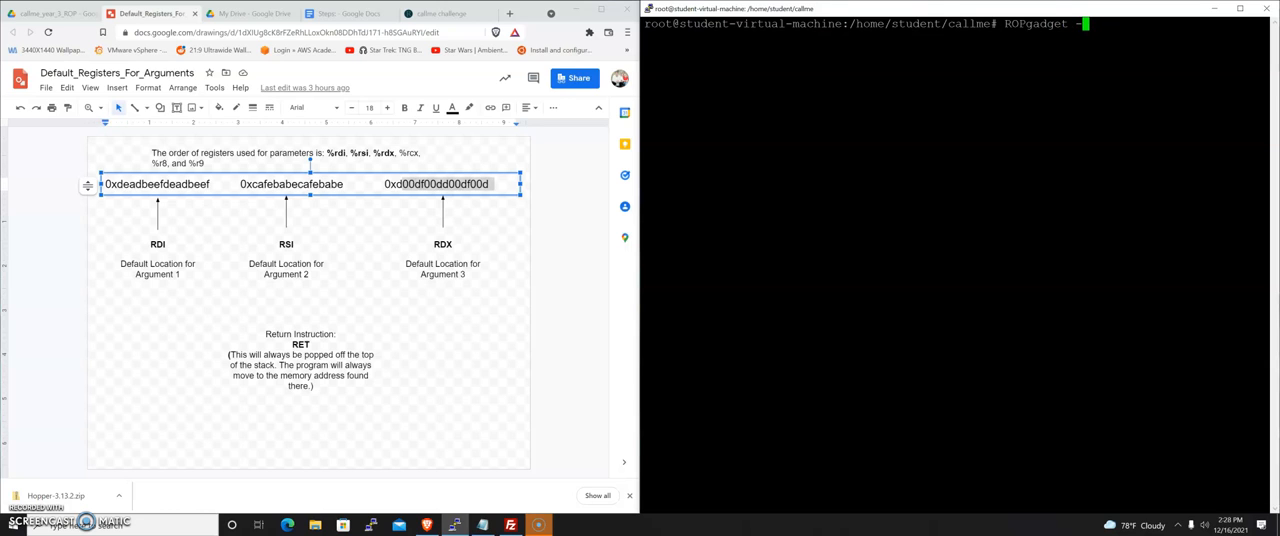
pyautogui.write('-binb')
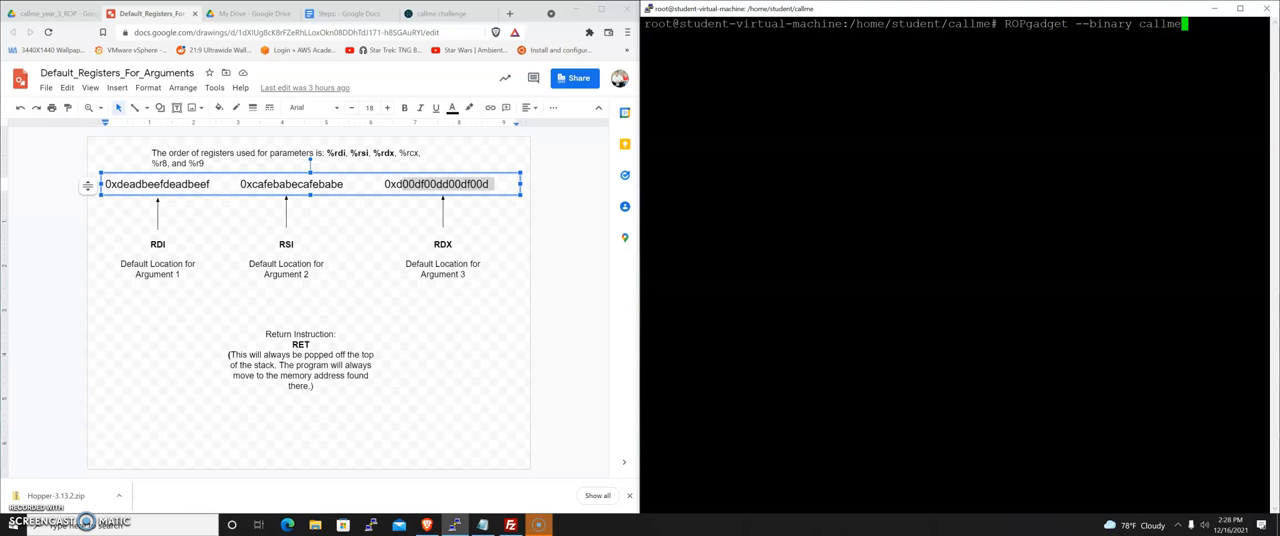
pyautogui.press('Return')
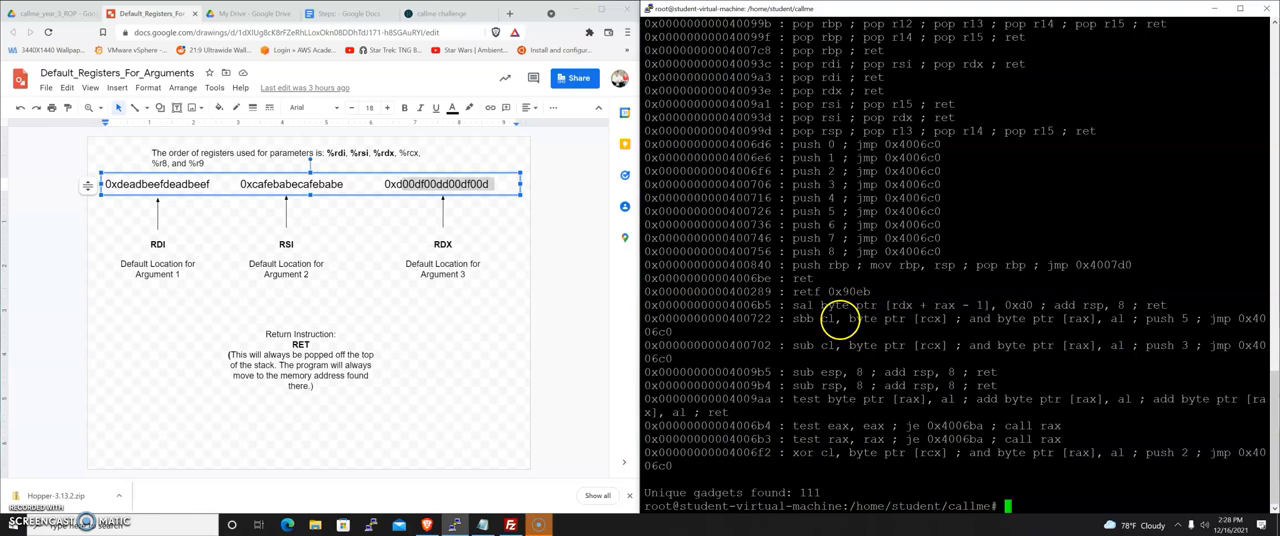
# Locate and select the pop rdi; pop rsi; pop rdx; ret gadget address 0x40093c
pyautogui.scroll(3)
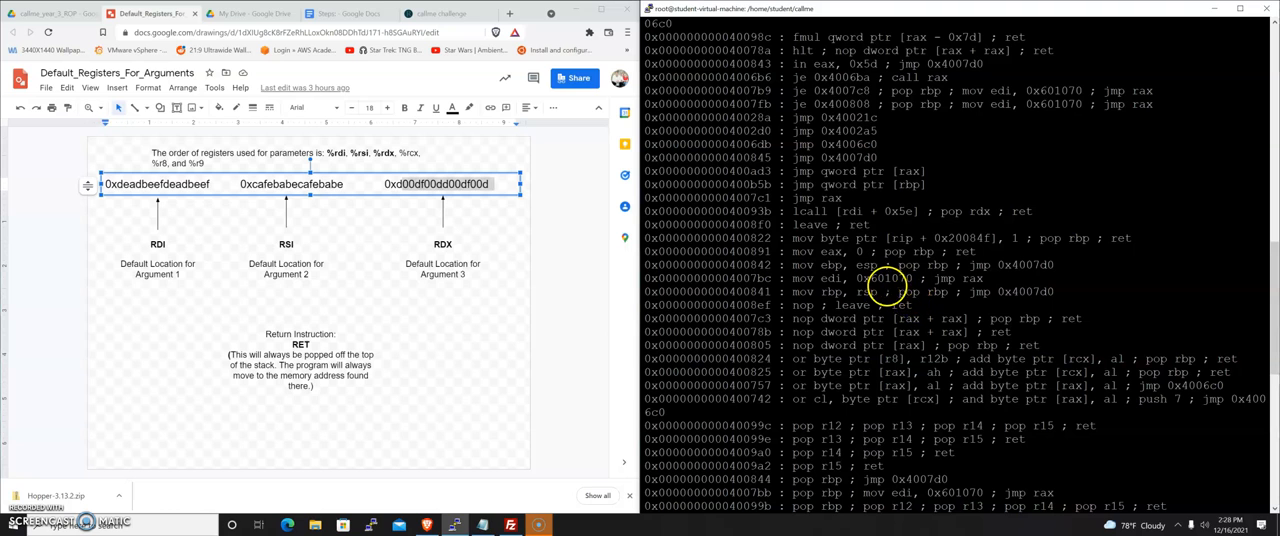
pyautogui.scroll(-3)
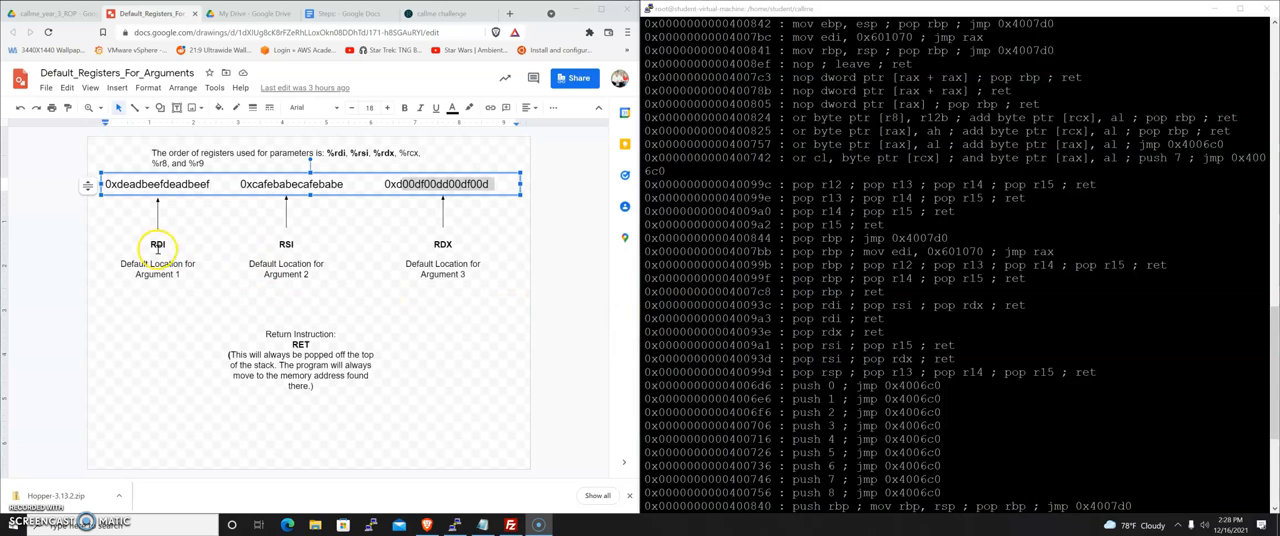
pyautogui.moveTo(170, 258)
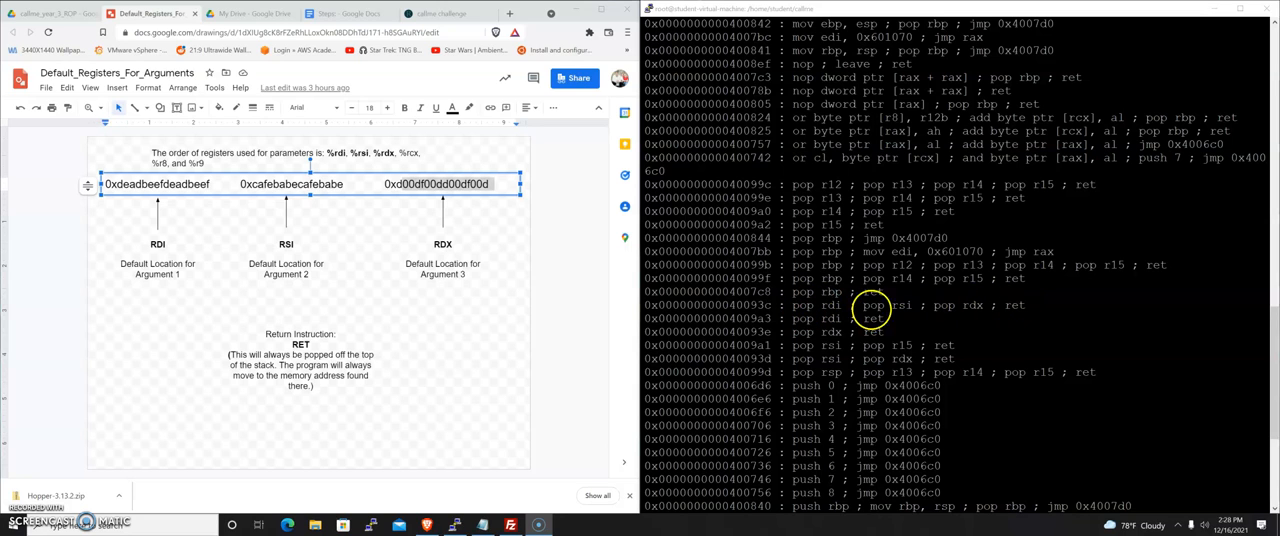
pyautogui.doubleClick(812, 305)
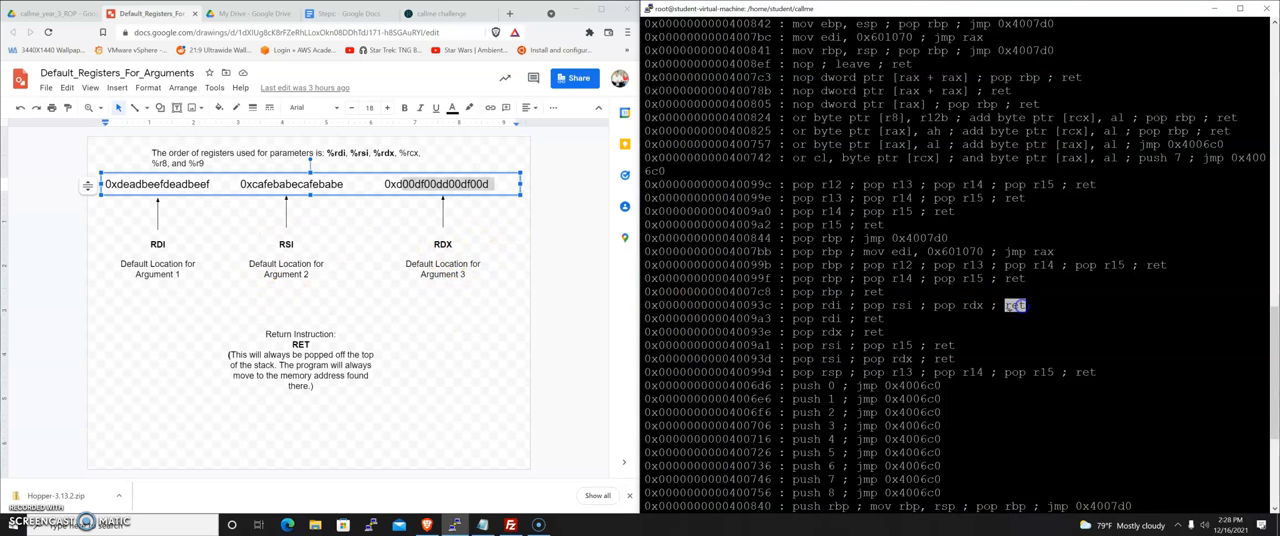
pyautogui.moveTo(900, 323)
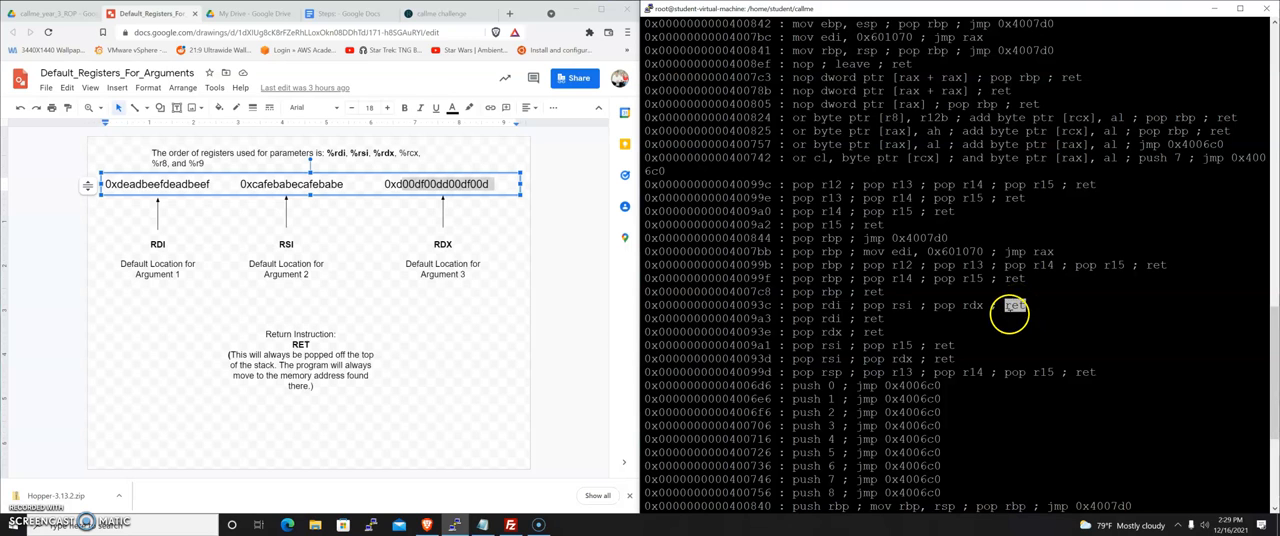
pyautogui.moveTo(685, 313)
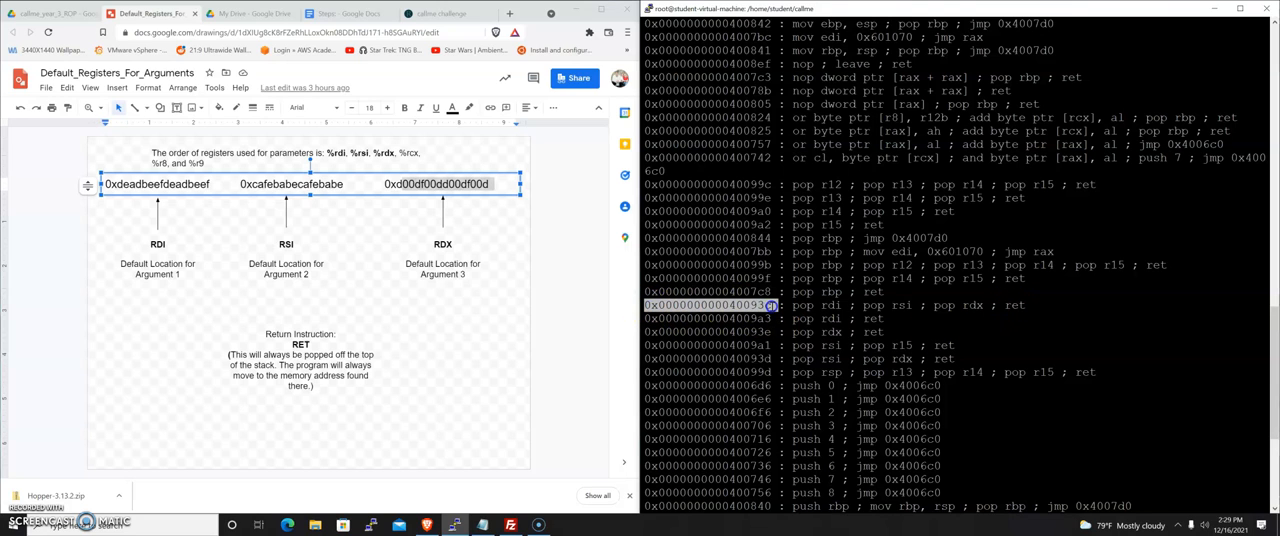
pyautogui.moveTo(1000, 340)
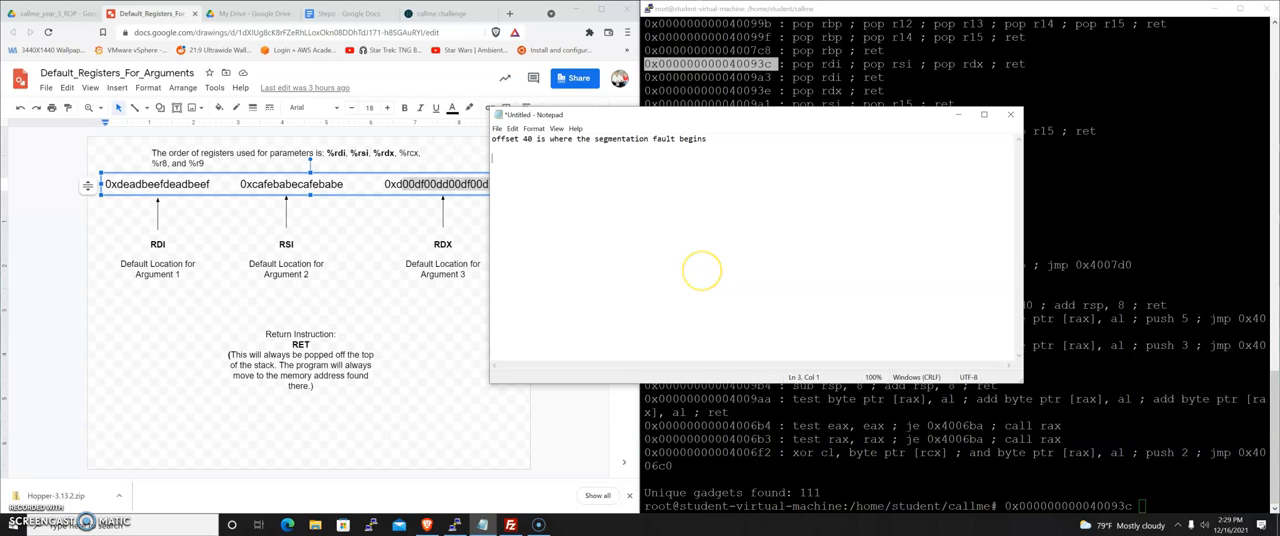
pyautogui.write('useful ga')
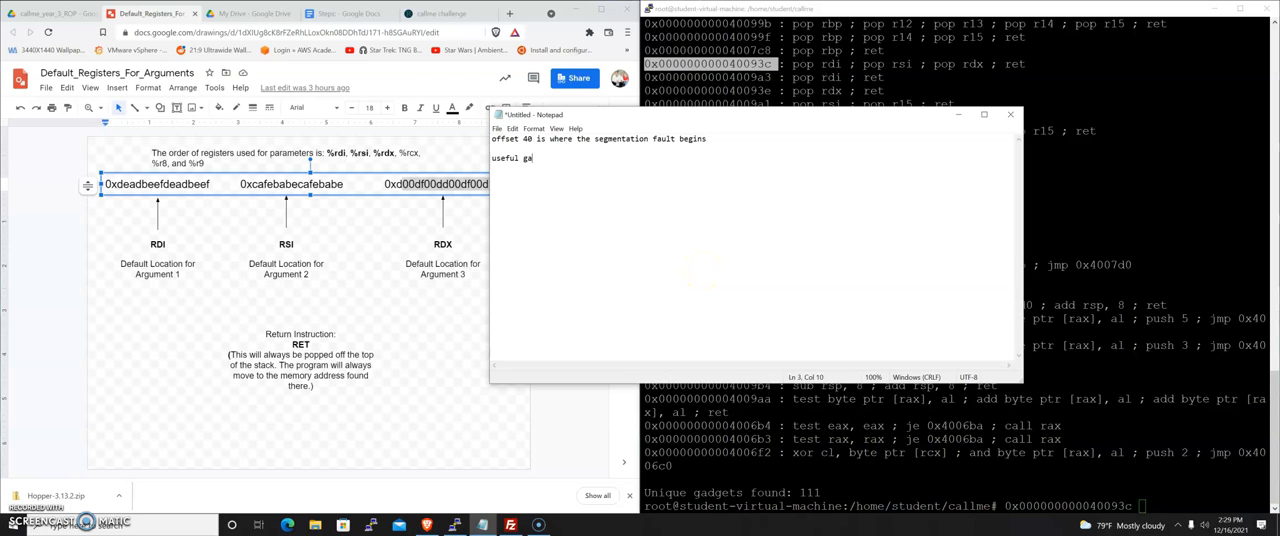
pyautogui.write('dget:')
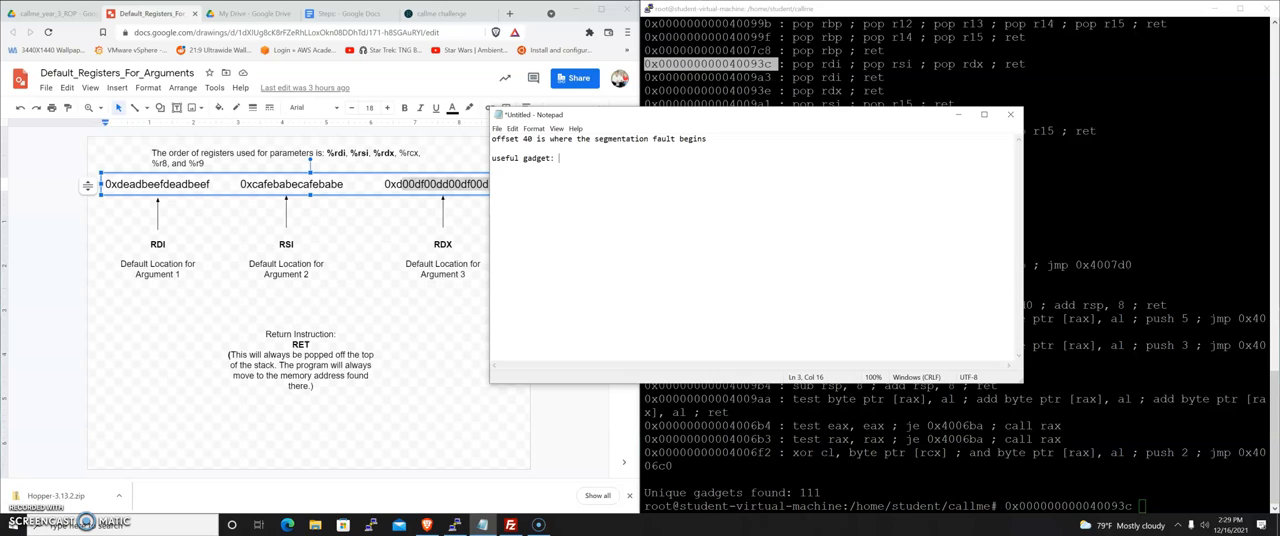
pyautogui.write('0x000000000040093c')
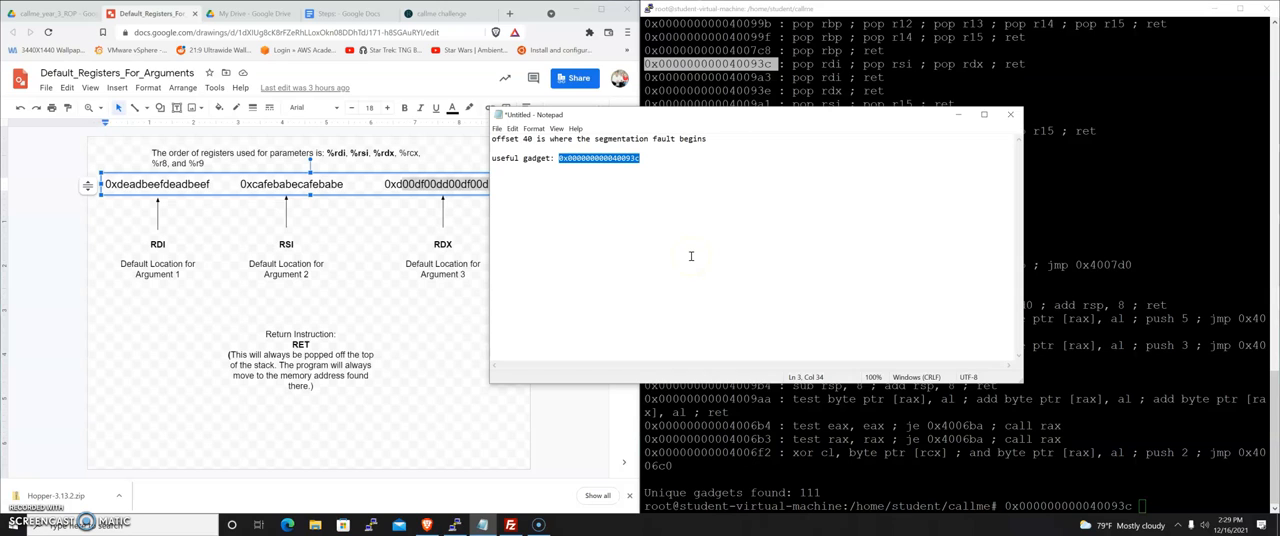
pyautogui.moveTo(709, 278)
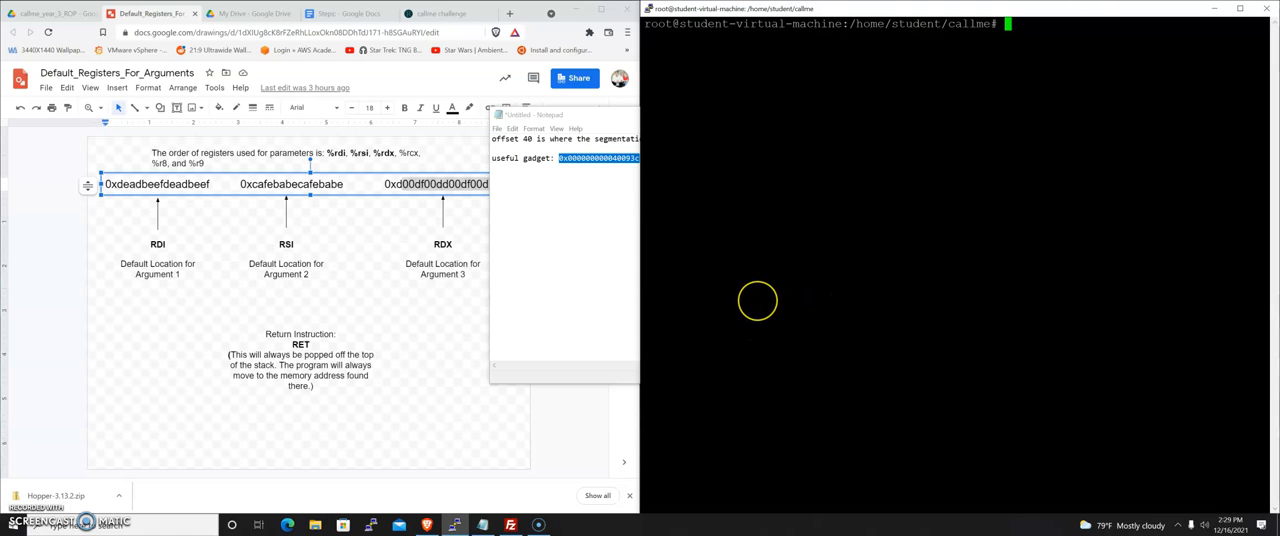
pyautogui.moveTo(735, 327)
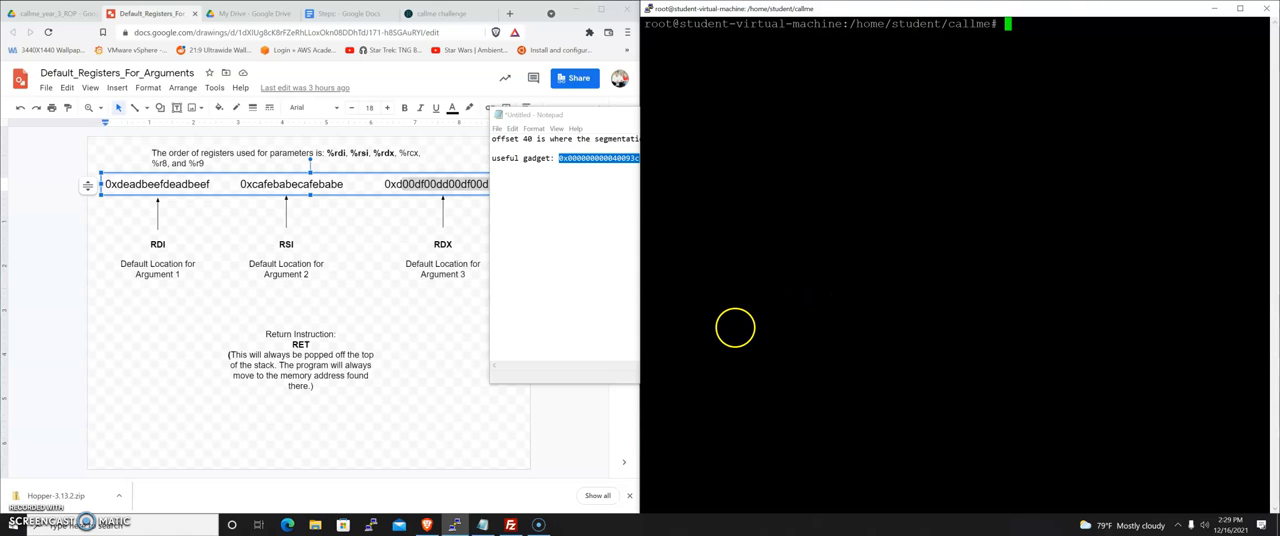
pyautogui.moveTo(717, 330)
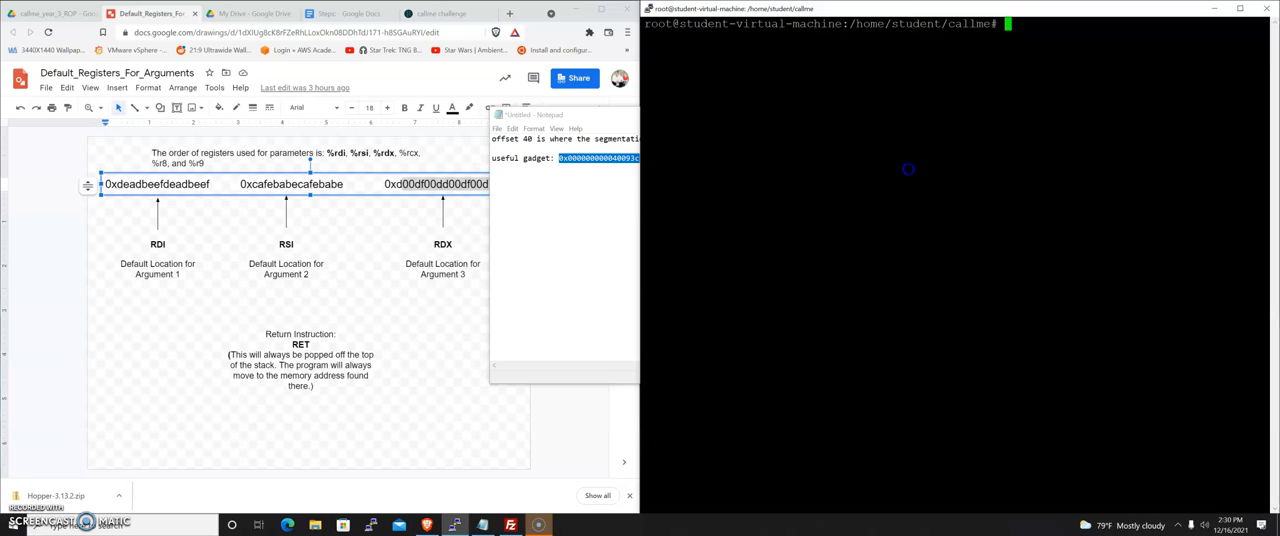
# Load callme in radare2 with r2 and run full aaaa analysis
pyautogui.write('r2 callme')
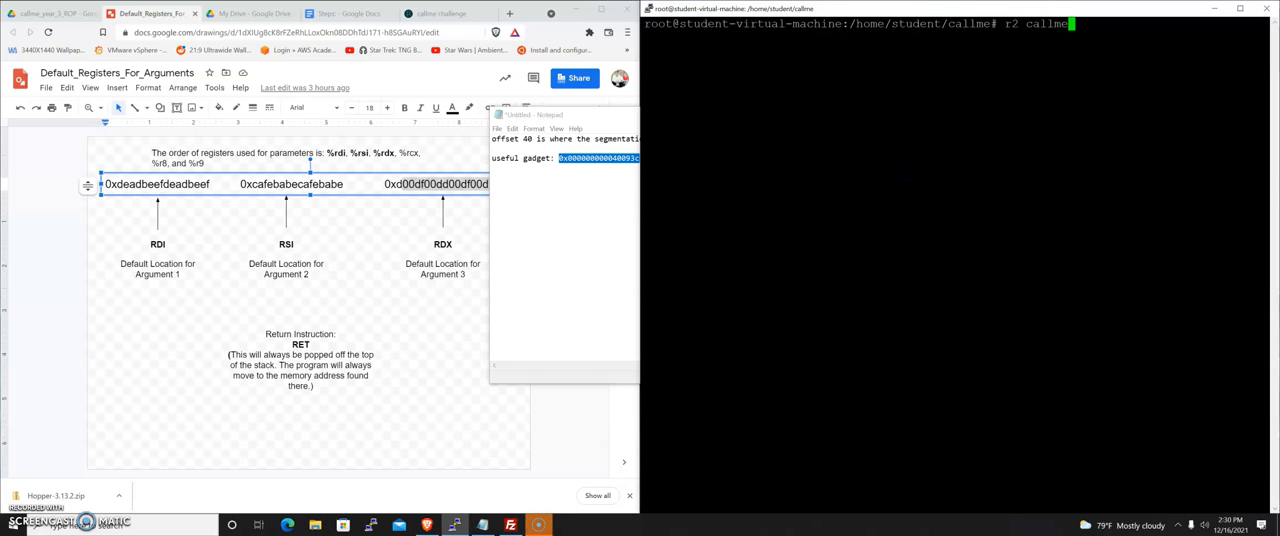
pyautogui.press('Return')
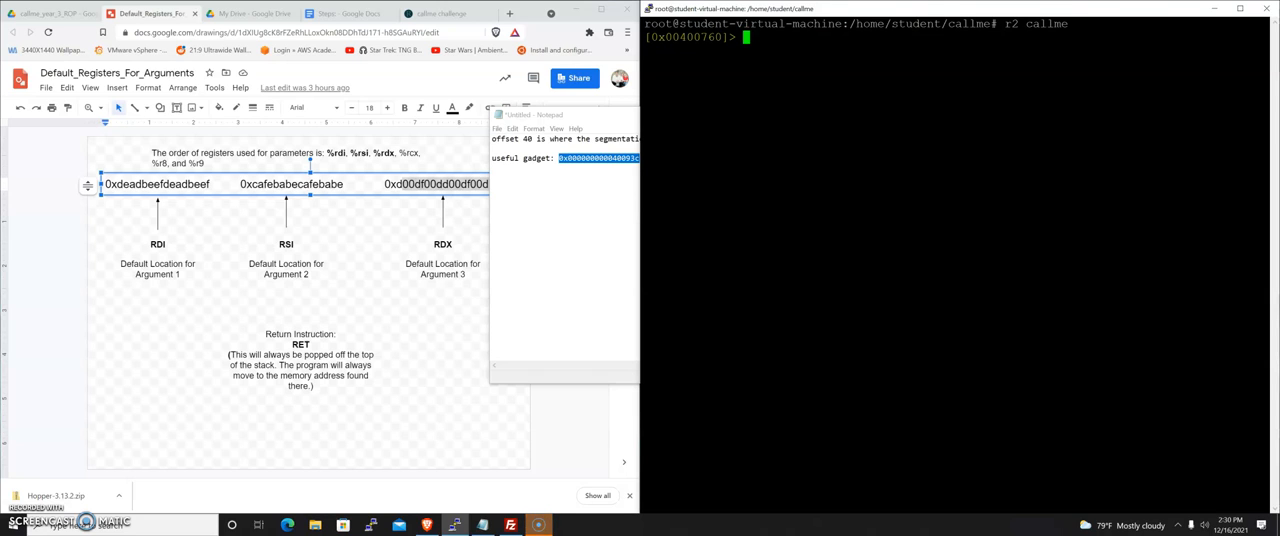
pyautogui.write('aaa')
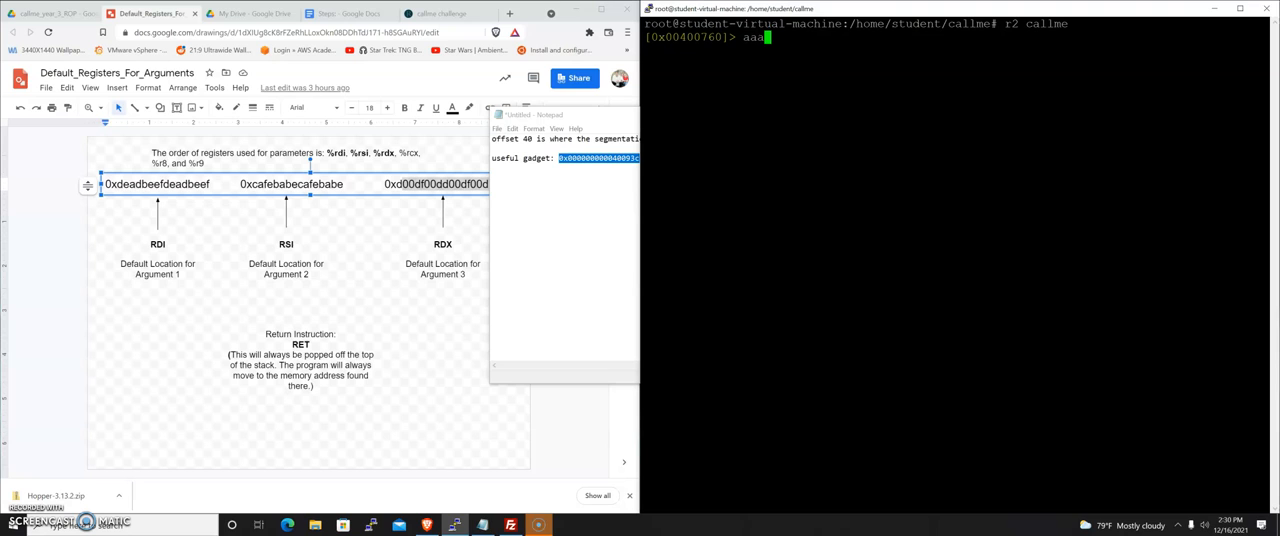
pyautogui.write('a')
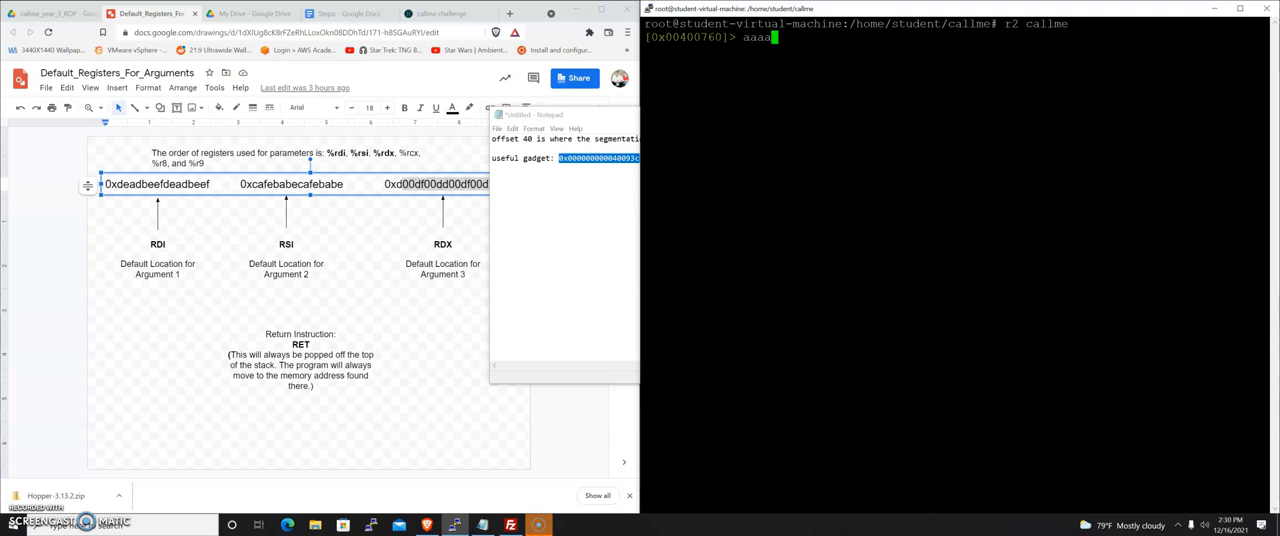
pyautogui.press('Return')
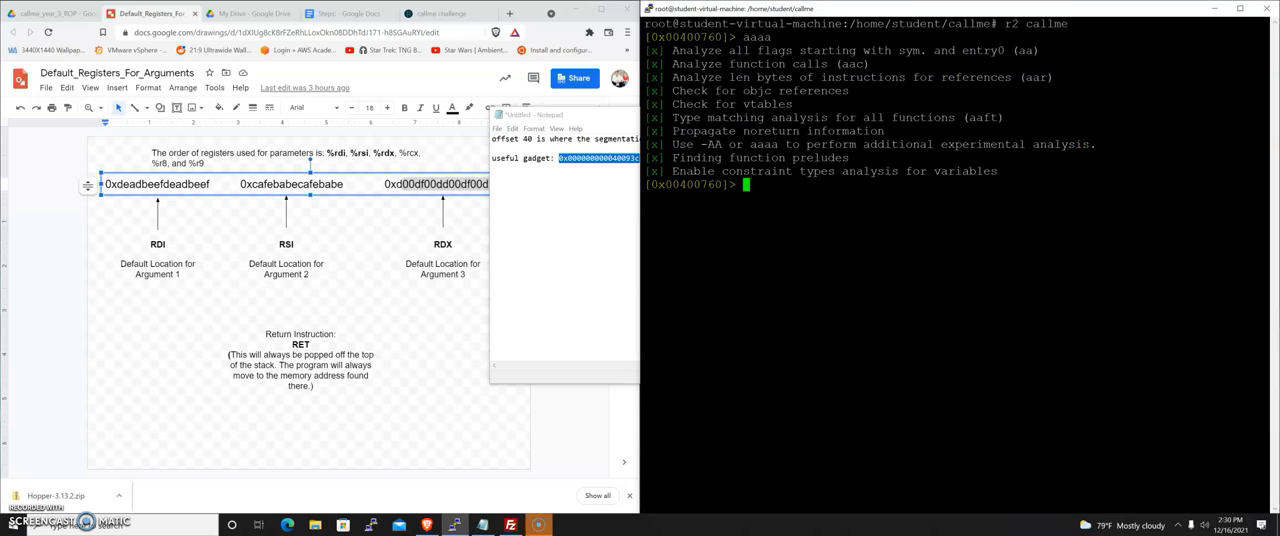
# List functions with afl, showing callme_one, callme_two and callme_three addresses
pyautogui.write('afl')
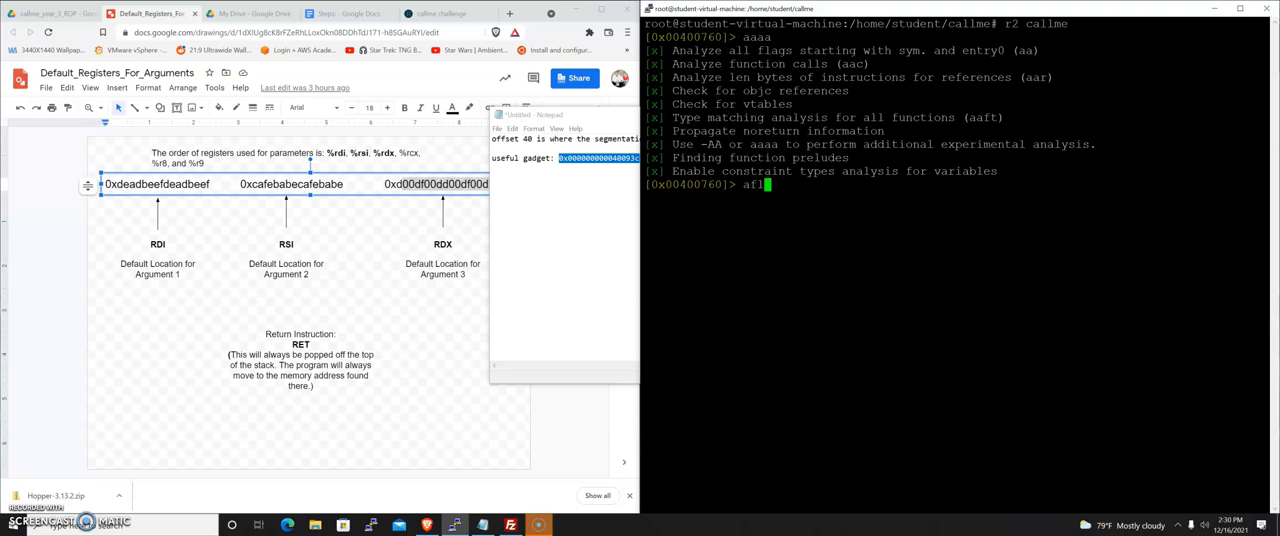
pyautogui.press('Return')
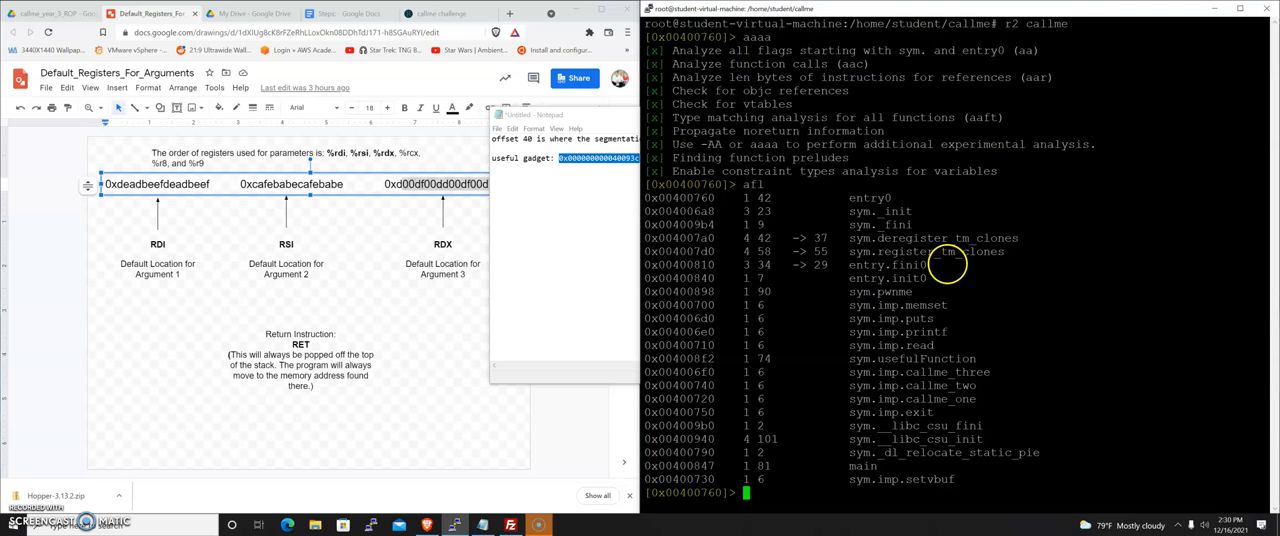
pyautogui.moveTo(878, 385)
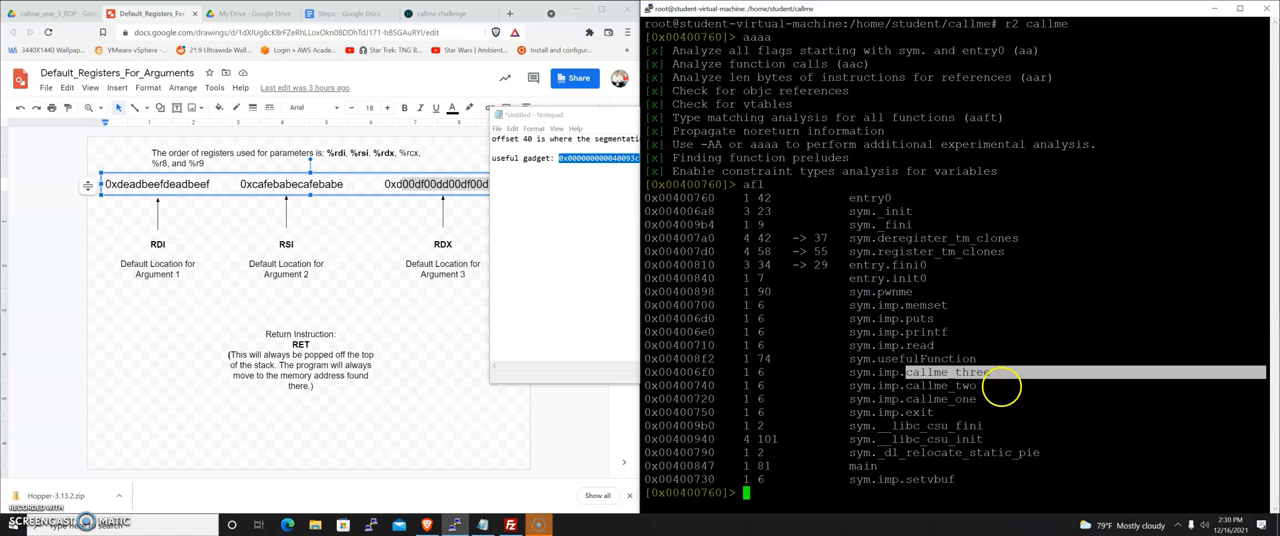
pyautogui.moveTo(840, 412)
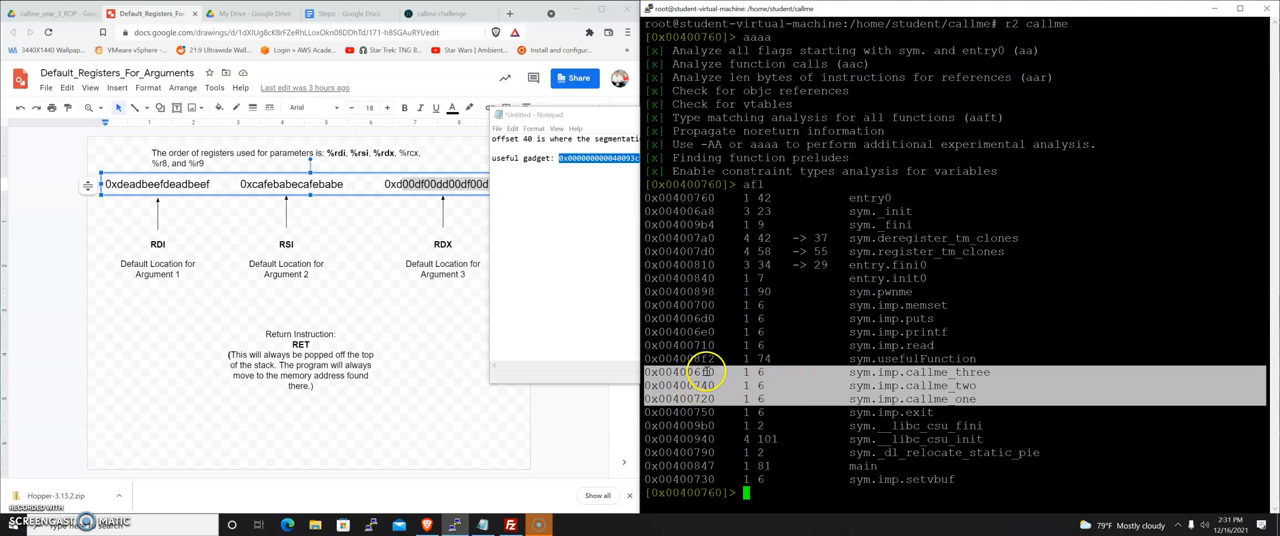
pyautogui.moveTo(913, 381)
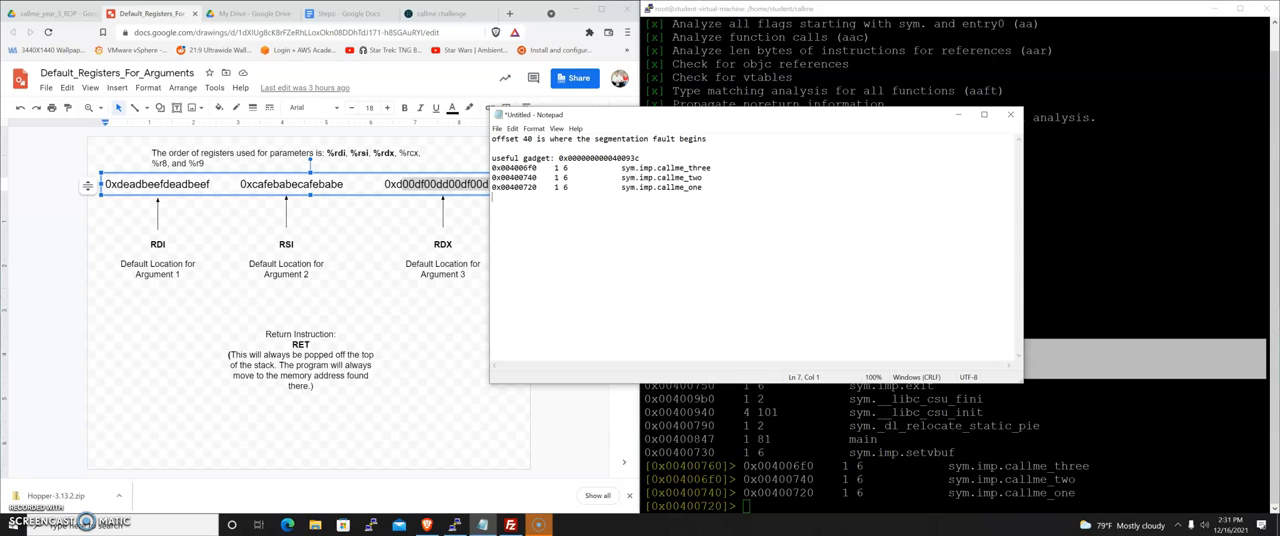
pyautogui.click(516, 194)
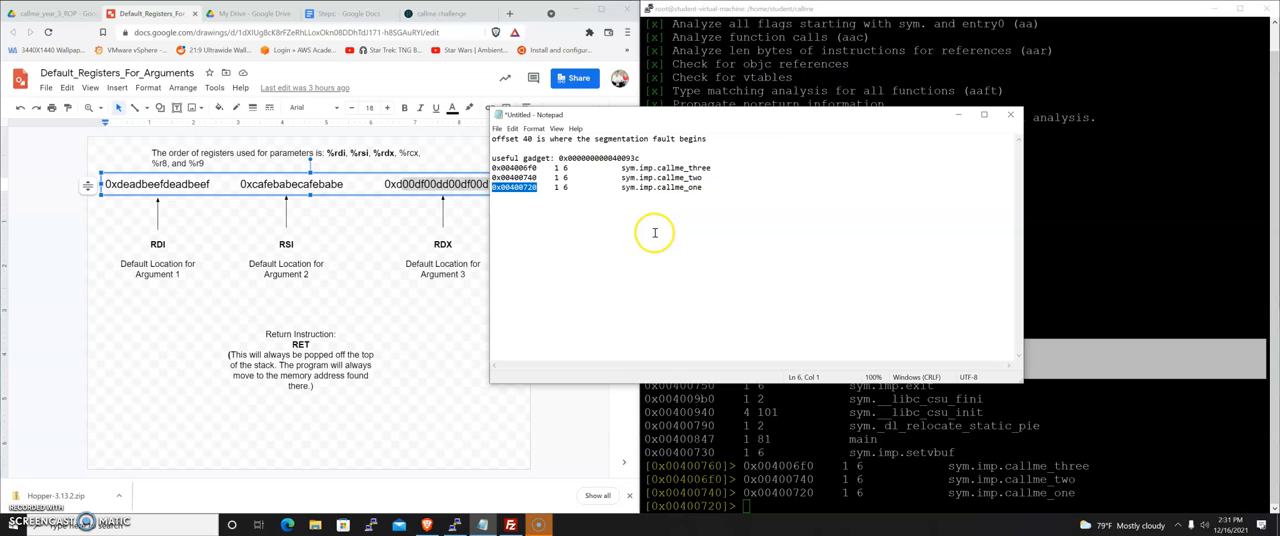
pyautogui.moveTo(617, 244)
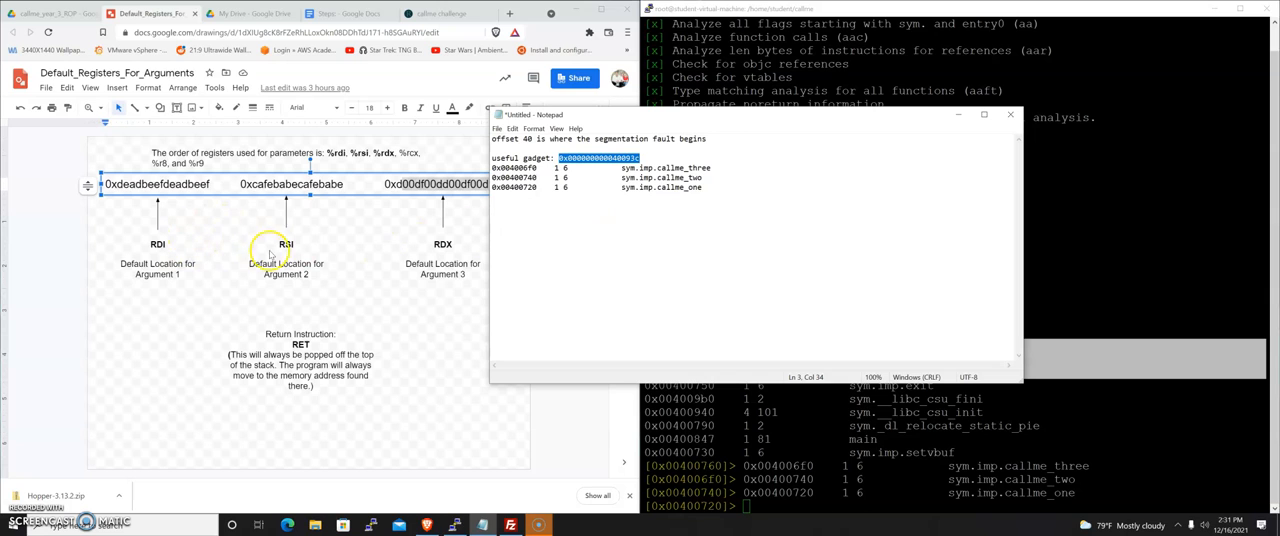
pyautogui.moveTo(793, 183)
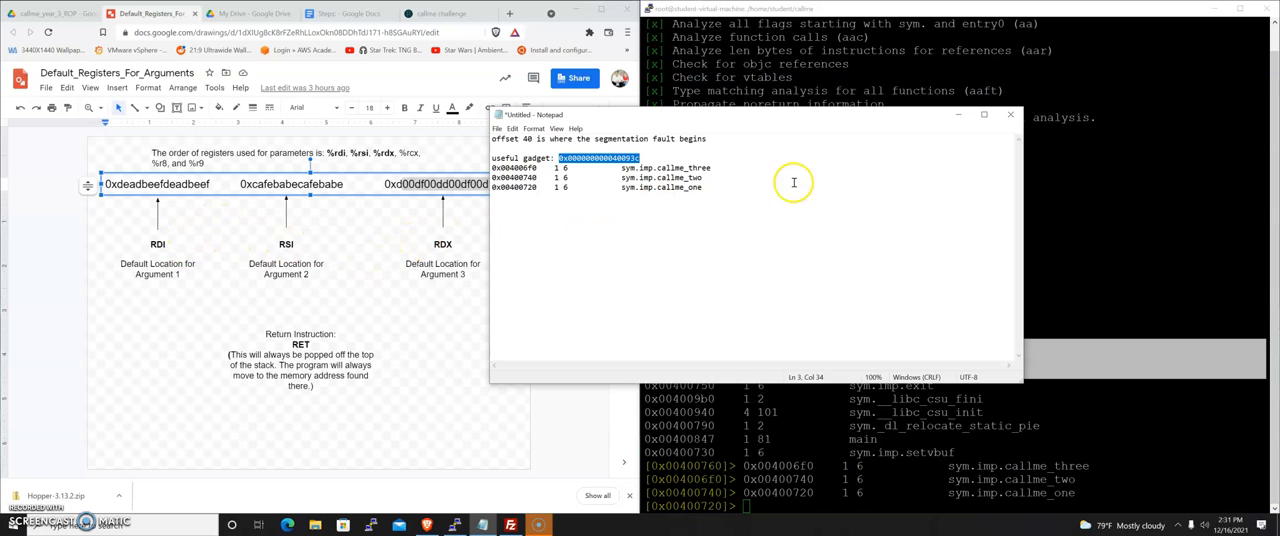
pyautogui.moveTo(668, 188)
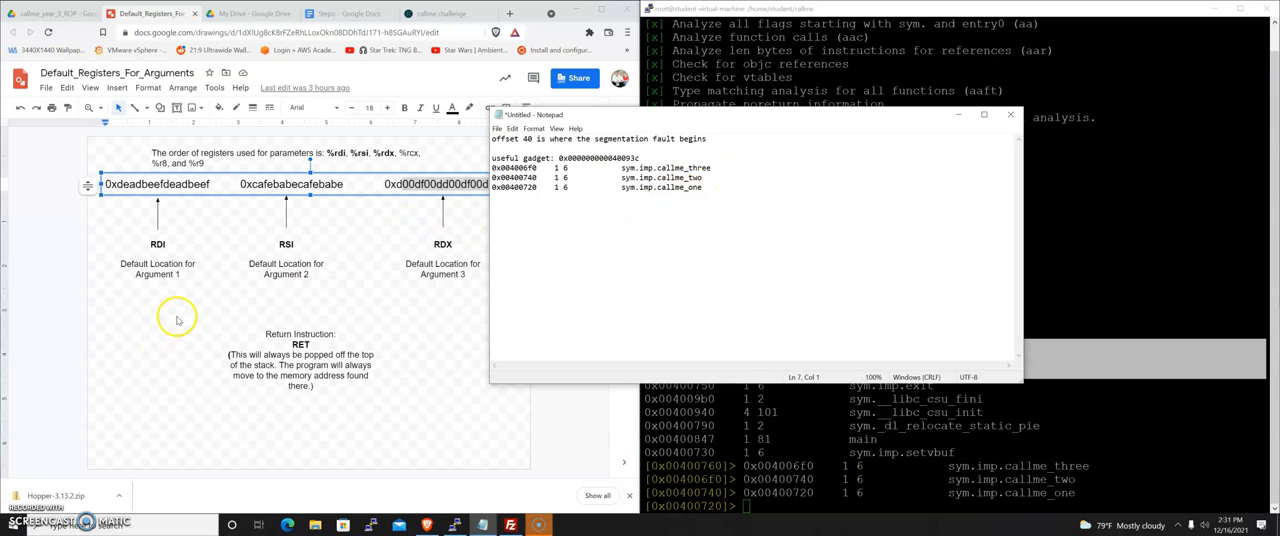
pyautogui.moveTo(177, 318)
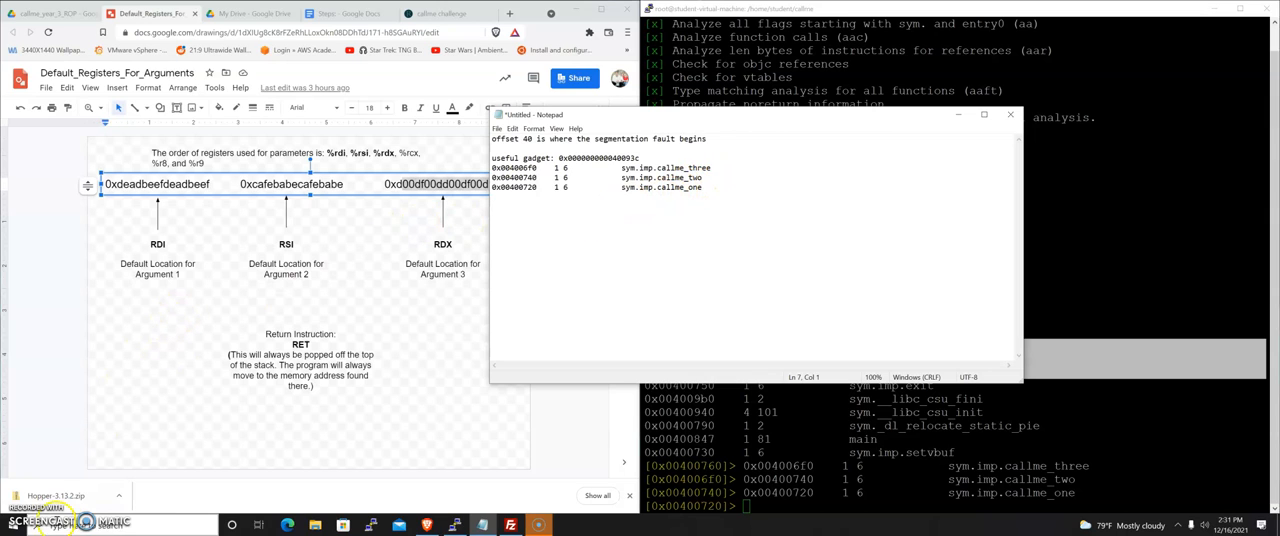